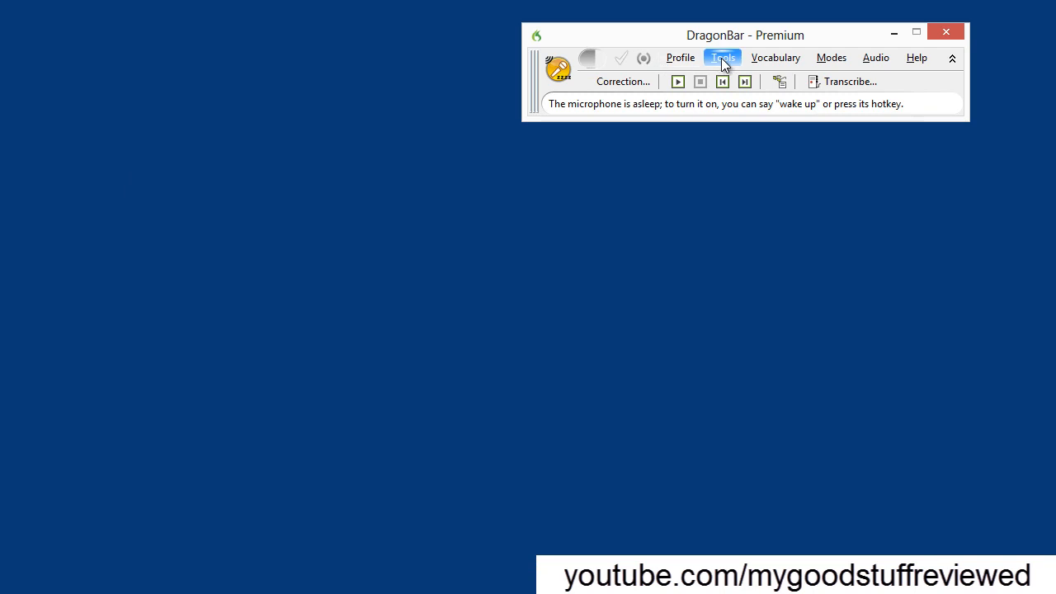
# Step: Launch DragonPad from the DragonBar's Tools menu
pyautogui.click(774, 58)
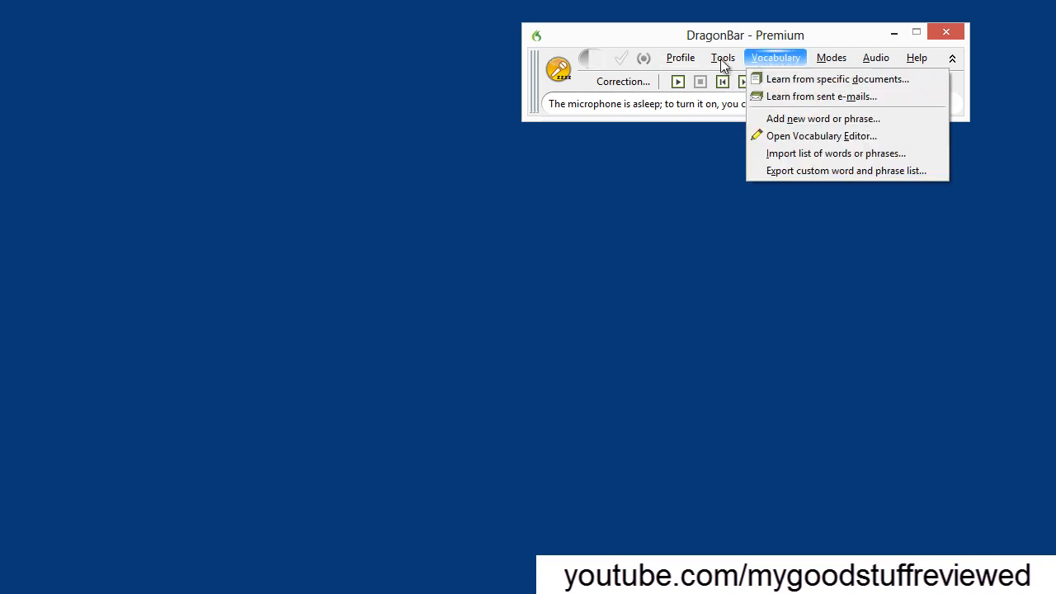
pyautogui.click(722, 57)
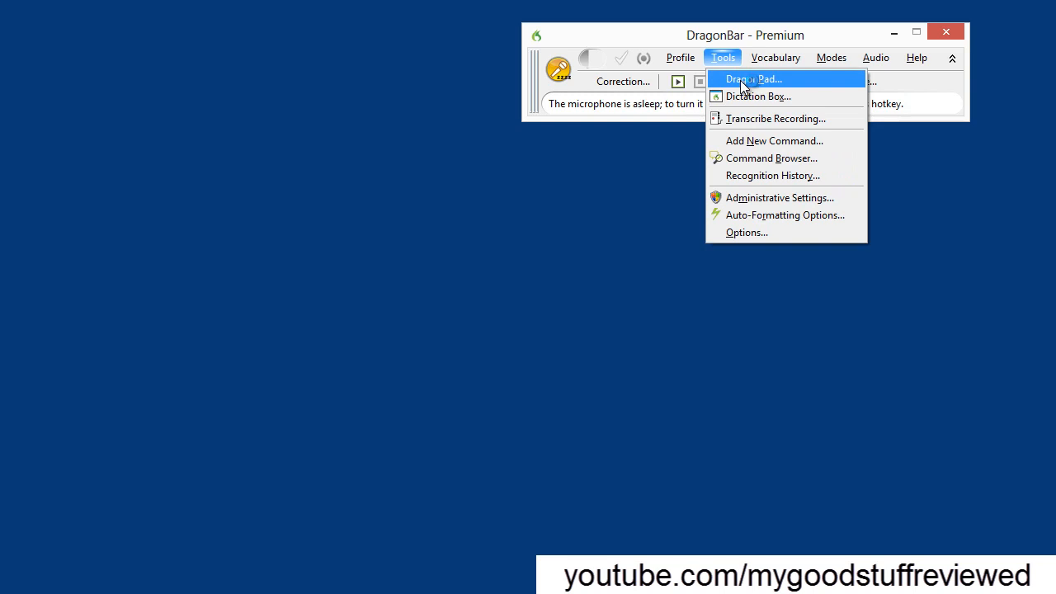
pyautogui.click(753, 78)
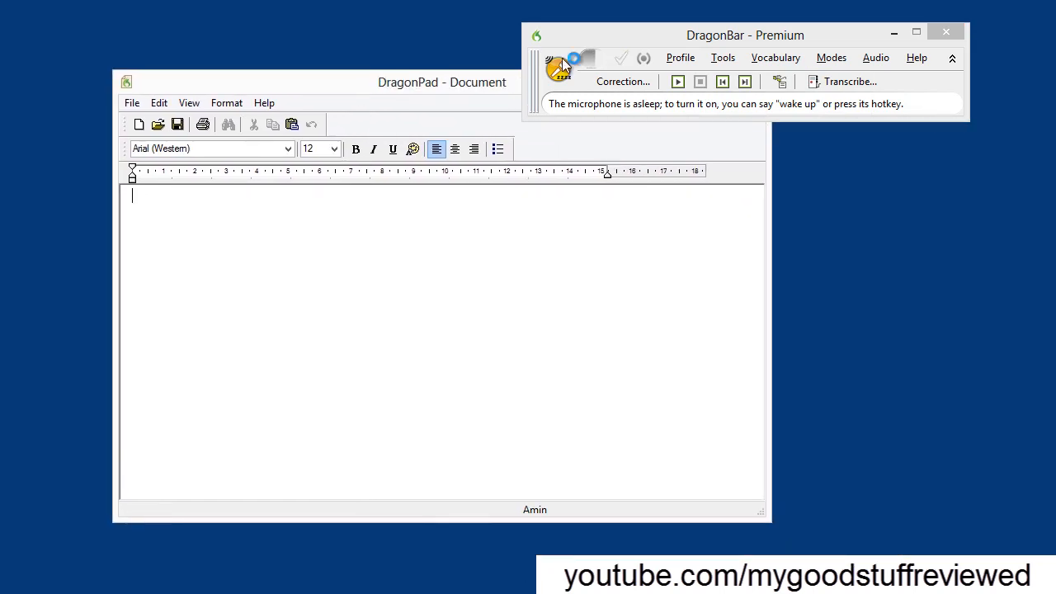
pyautogui.moveTo(746, 35); pyautogui.dragTo(812, 9)
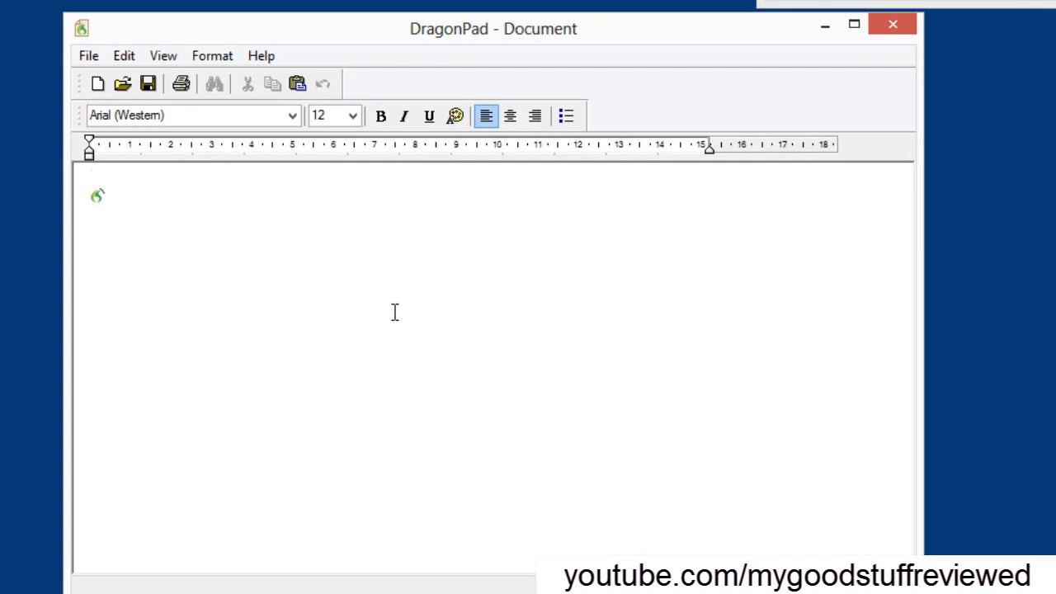
# Step: Dictate 'This is a simple sample of dictated text.' and the sentence about stopping the microphone and playing back
pyautogui.write('This is a simple sample of dictated text.')
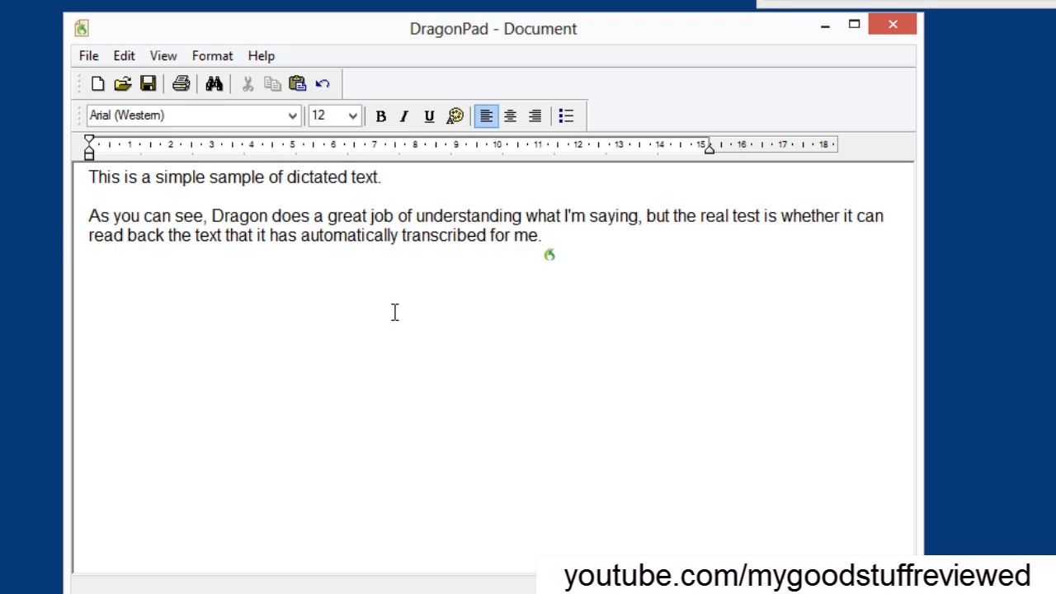
pyautogui.write('What I will do now')
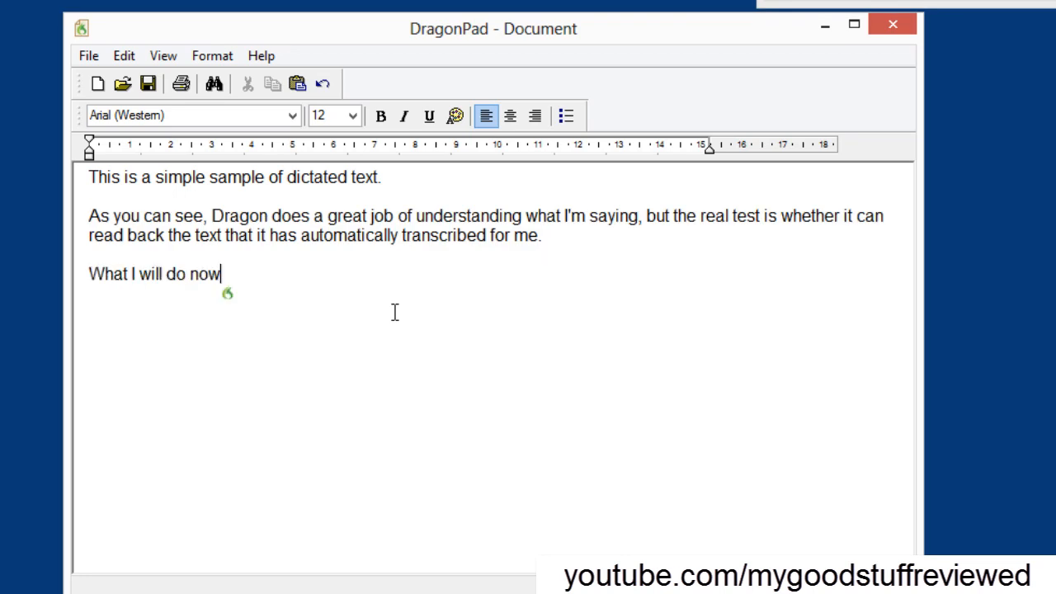
pyautogui.write('is stop the microphone')
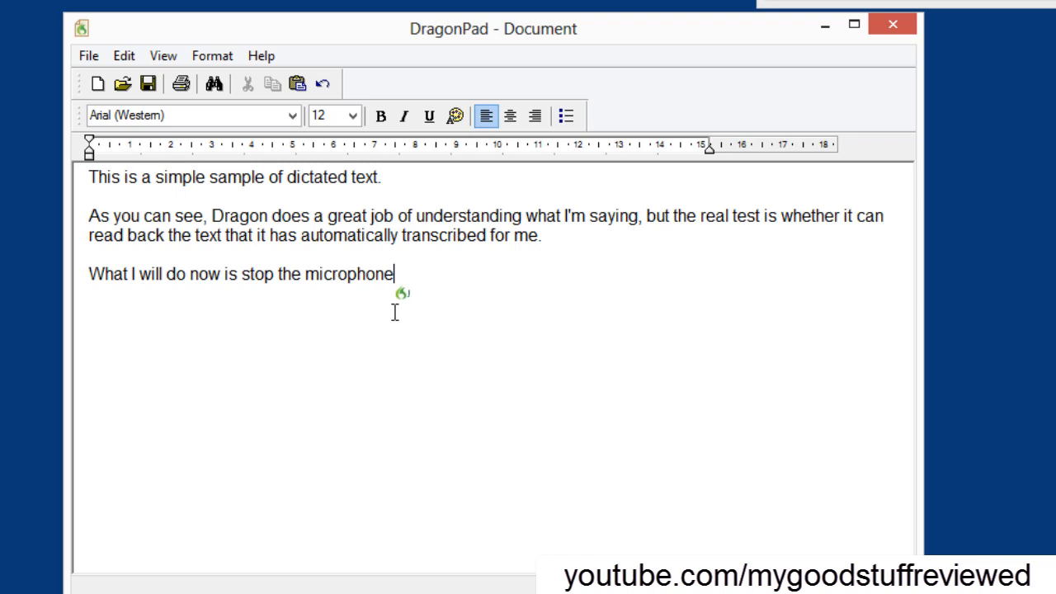
pyautogui.write('and playback the text')
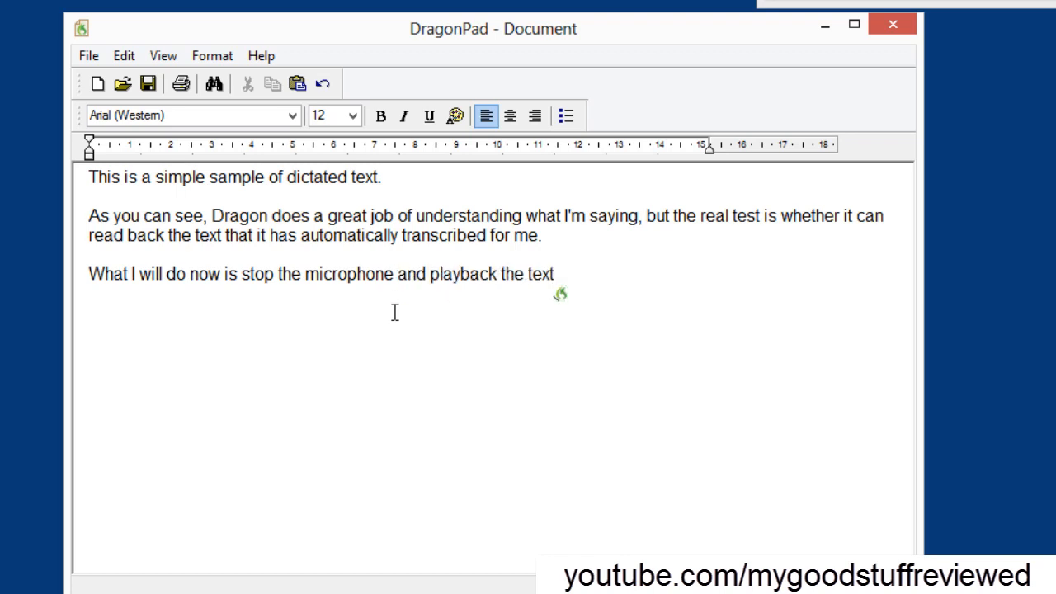
pyautogui.write('that is in the Dragon pad document window.')
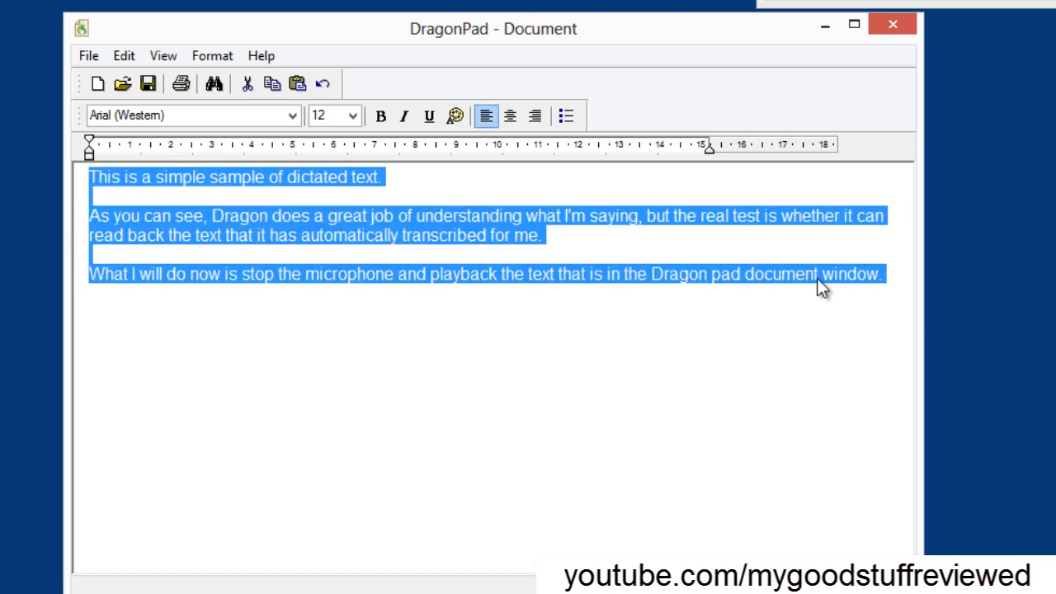
# Step: Choose Read That from the selected text's context menu to hear it read aloud
pyautogui.rightClick(822, 284)
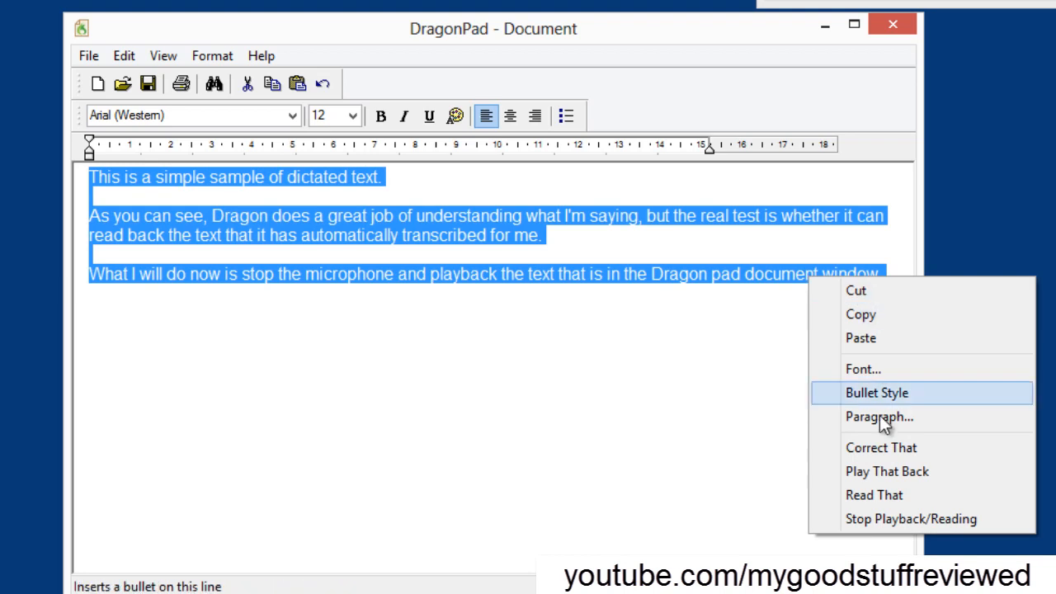
pyautogui.moveTo(887, 471)
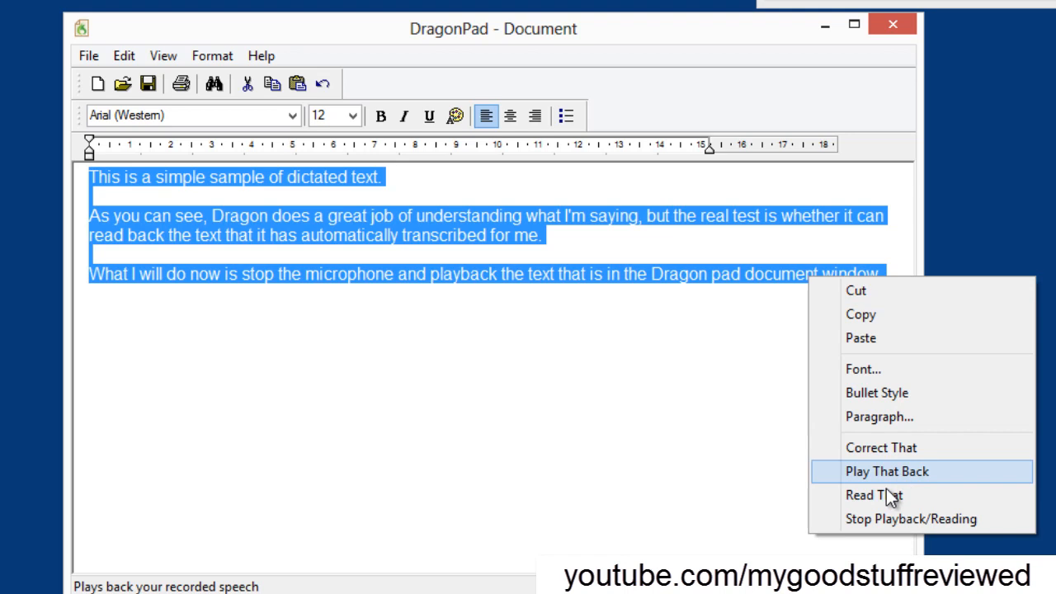
pyautogui.moveTo(883, 495)
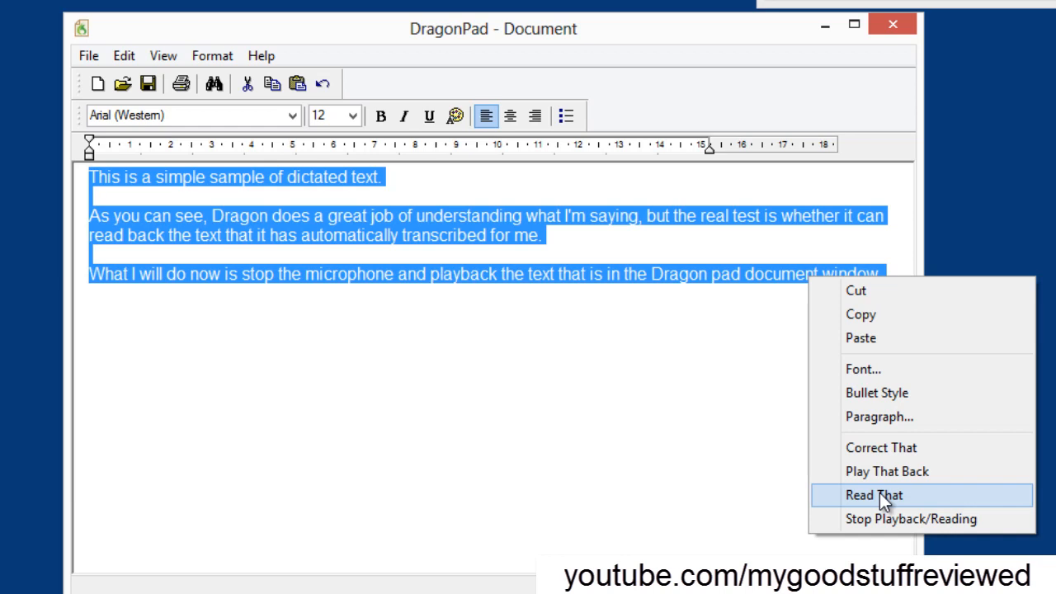
pyautogui.click(874, 495)
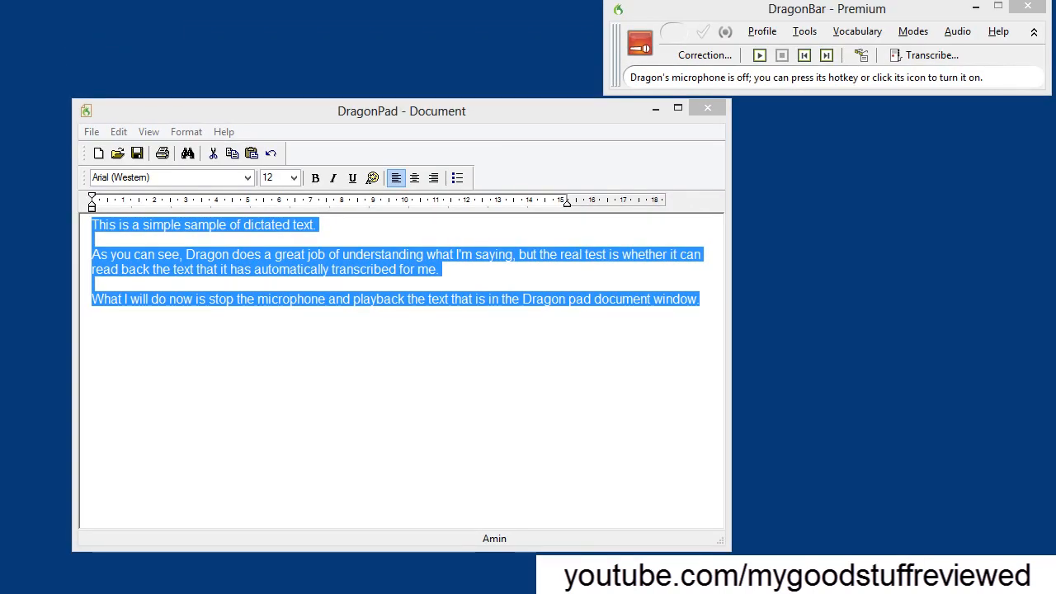
pyautogui.moveTo(960, 41)
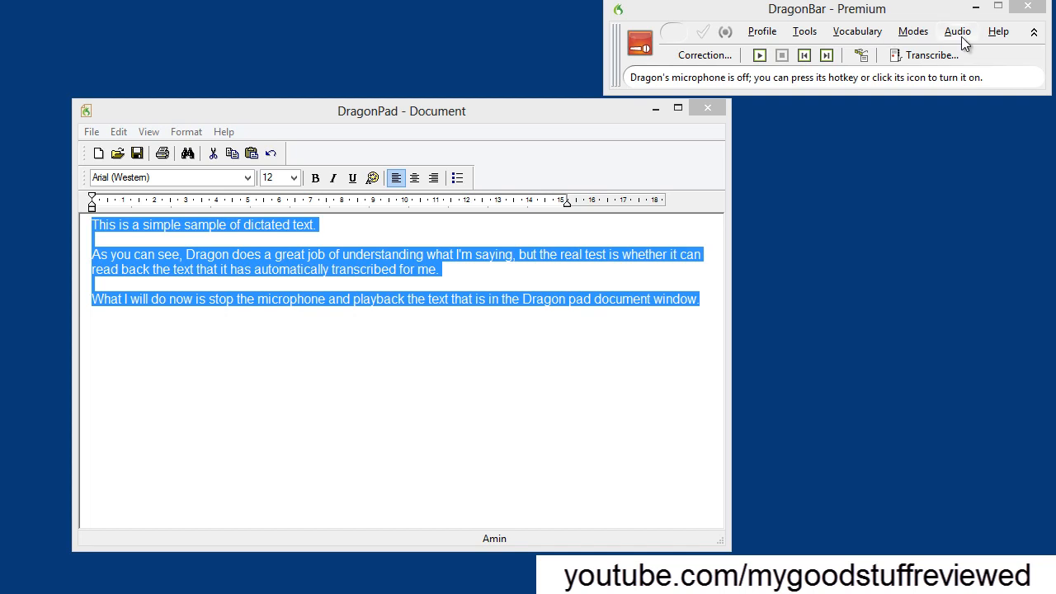
pyautogui.click(957, 30)
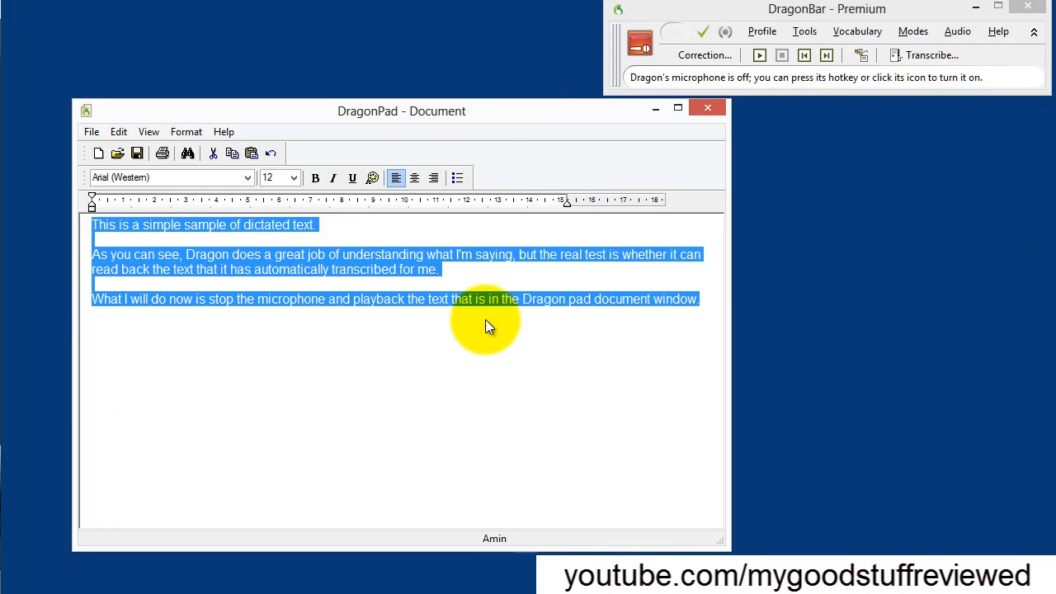
# Step: Use Read That from the context menu again to replay the selected paragraphs
pyautogui.rightClick(485, 321)
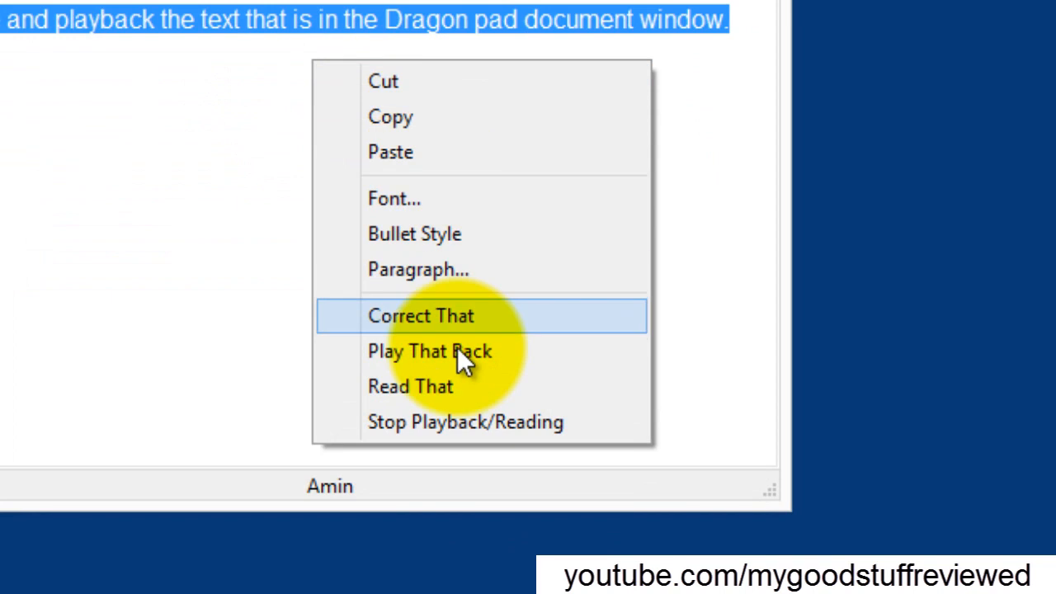
pyautogui.moveTo(437, 386)
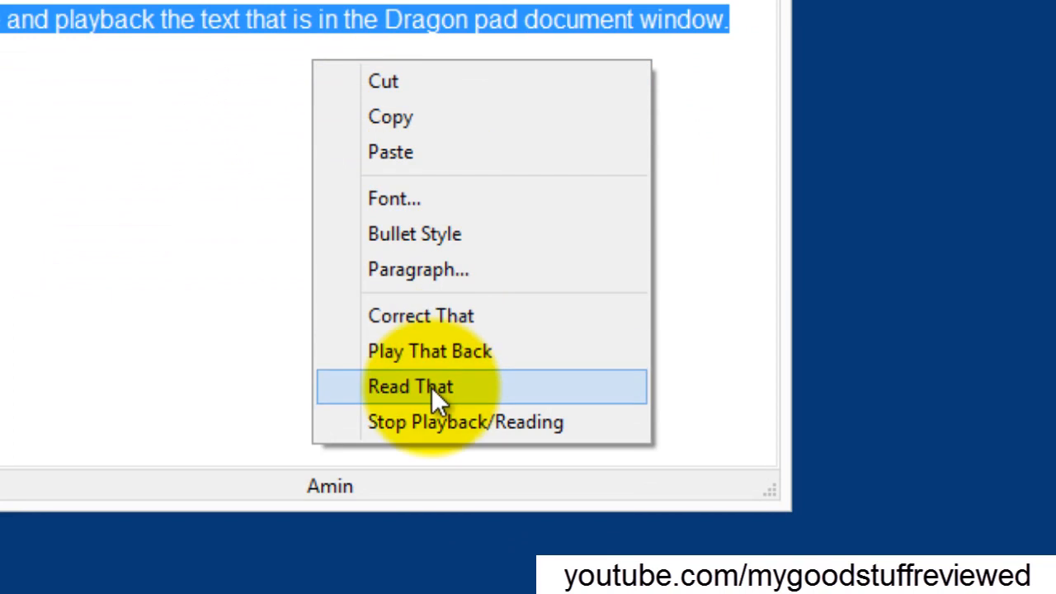
pyautogui.click(411, 386)
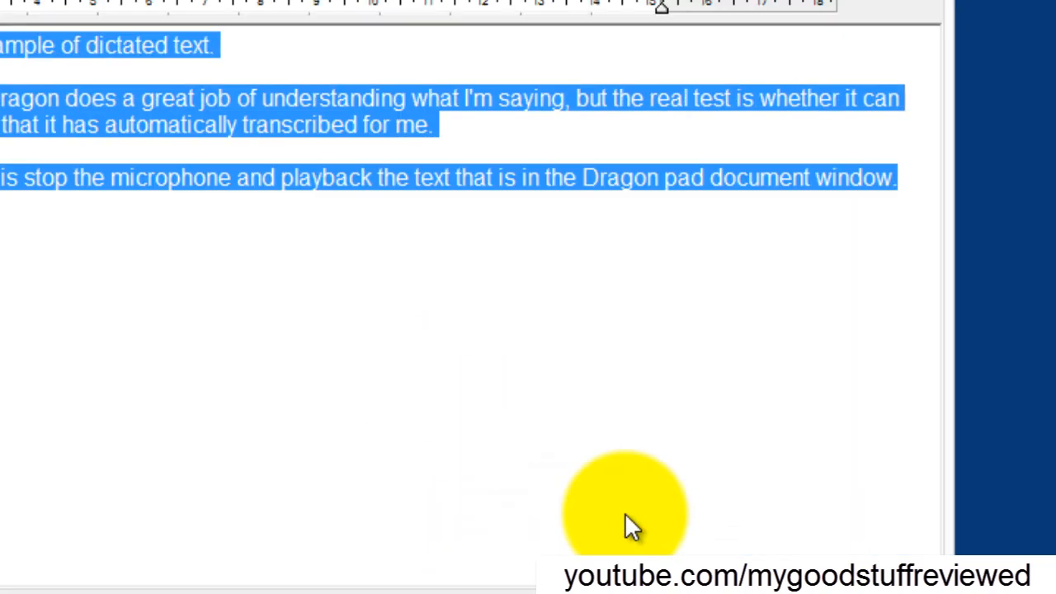